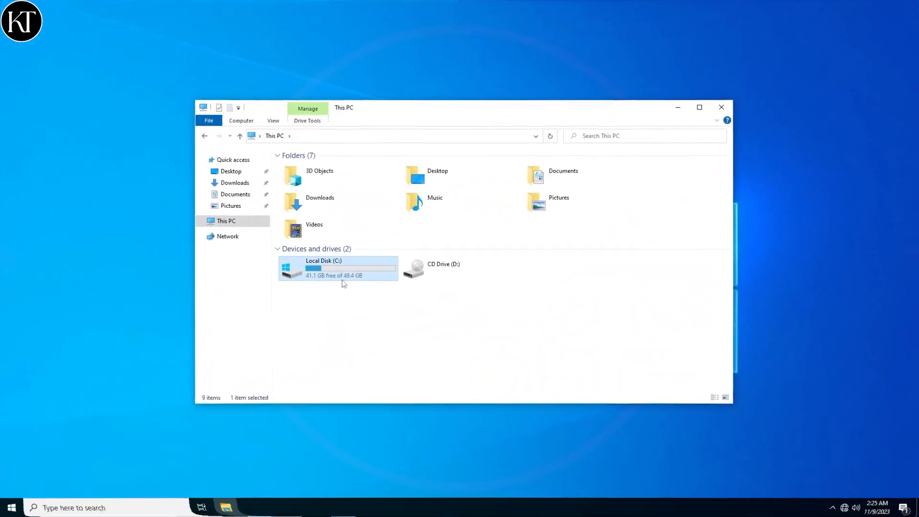
mouse_move(340, 275)
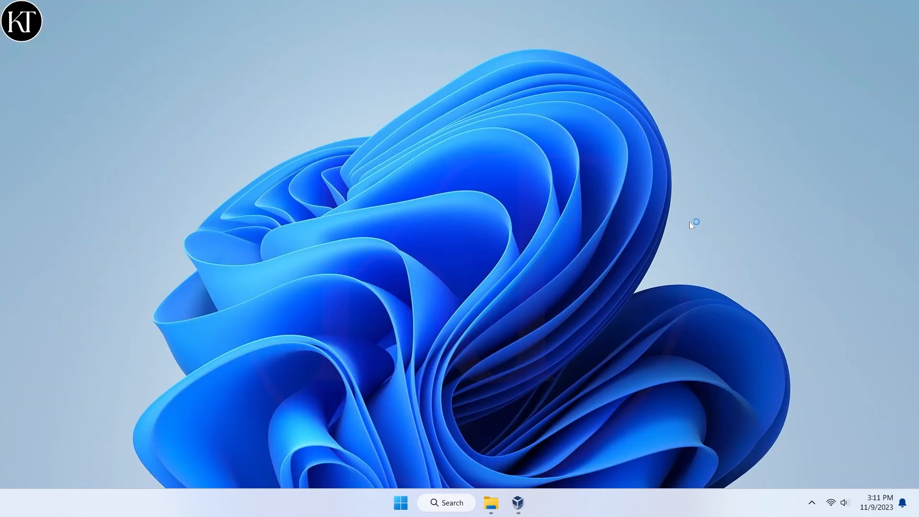
click(491, 503)
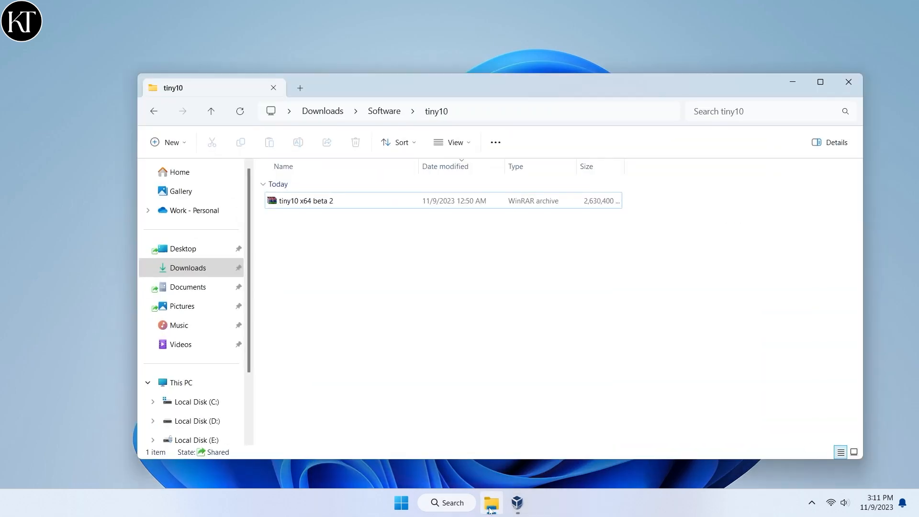
click(305, 200)
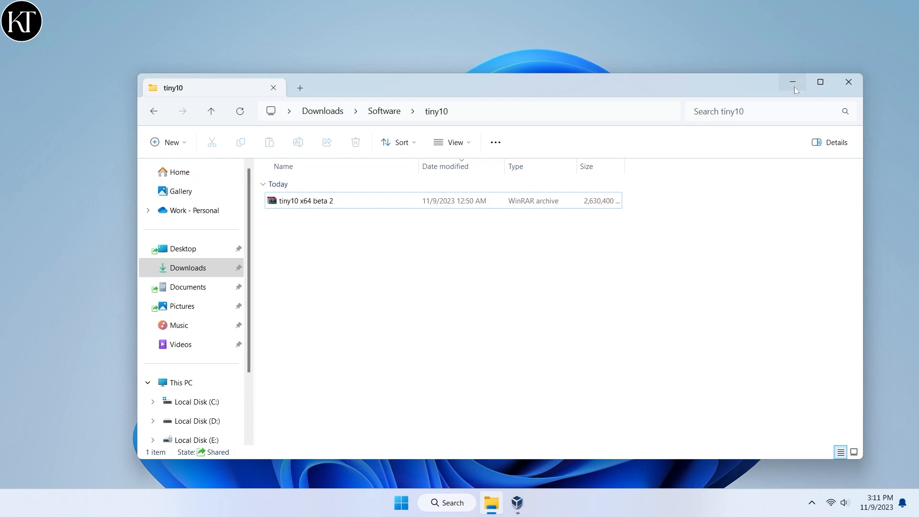
click(793, 82)
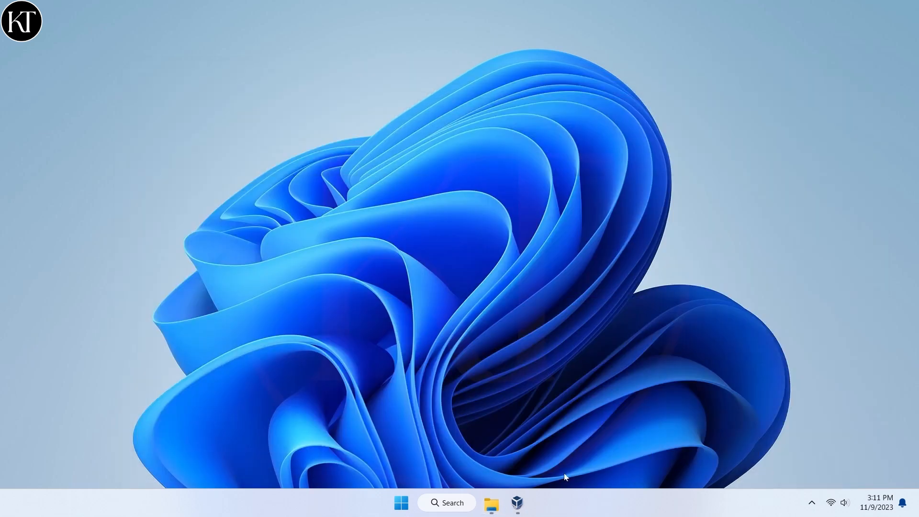
Step: Create a Tiny10 Windows 10 64-bit VM with 4096 MB memory and a 50 GB disk
click(516, 502)
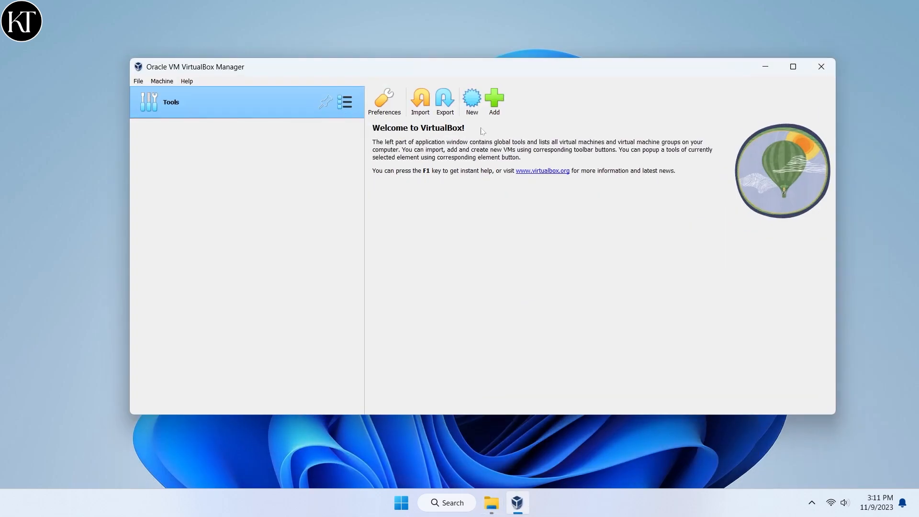
click(471, 99)
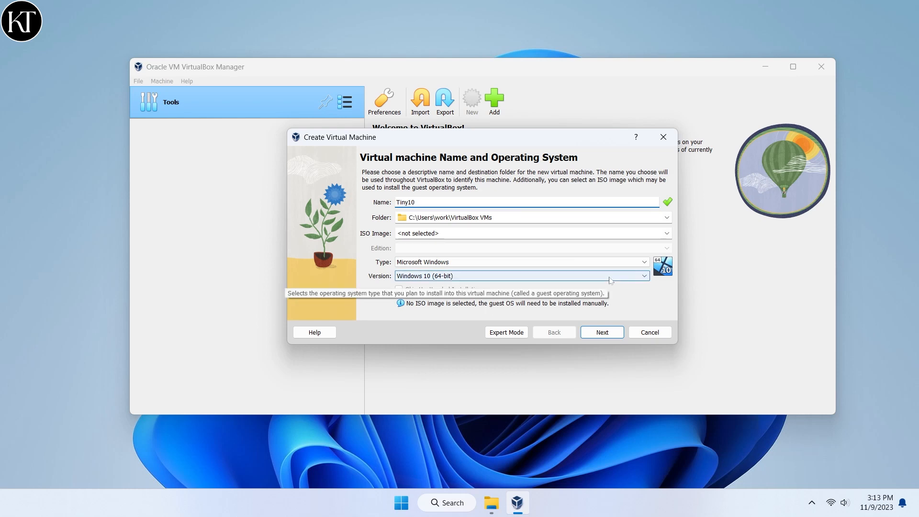
click(601, 332)
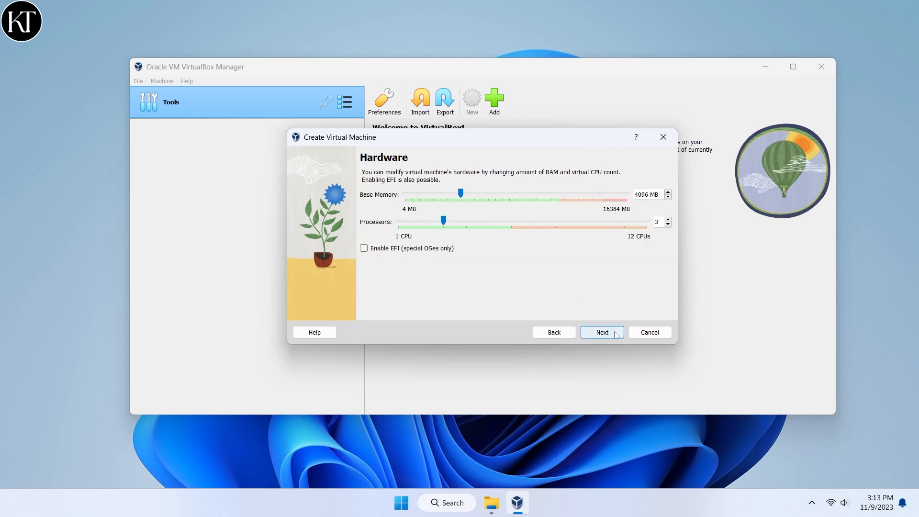
click(601, 333)
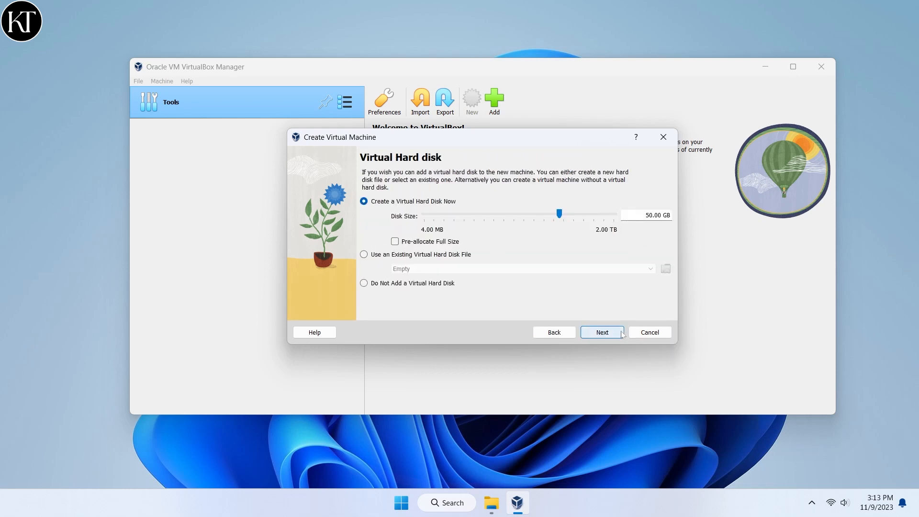
click(601, 332)
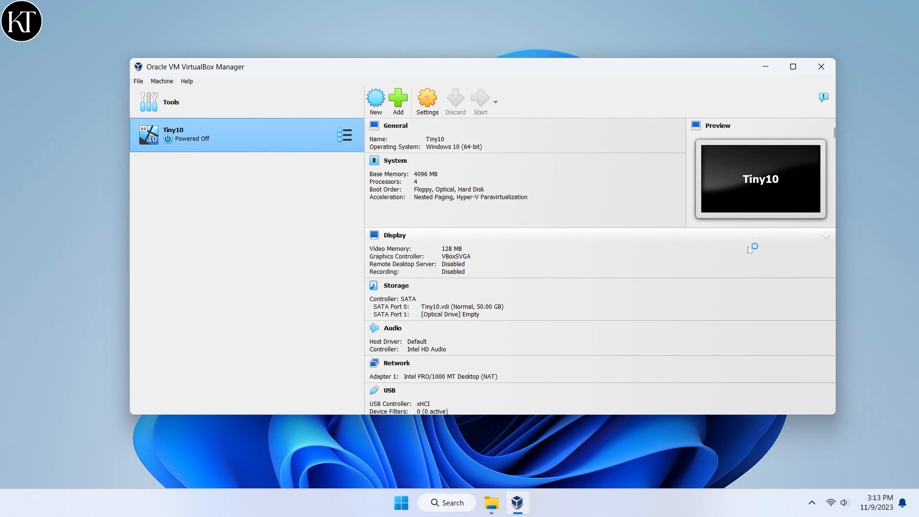
Step: Boot the Tiny10 machine into Windows Setup and enlarge its window
click(480, 102)
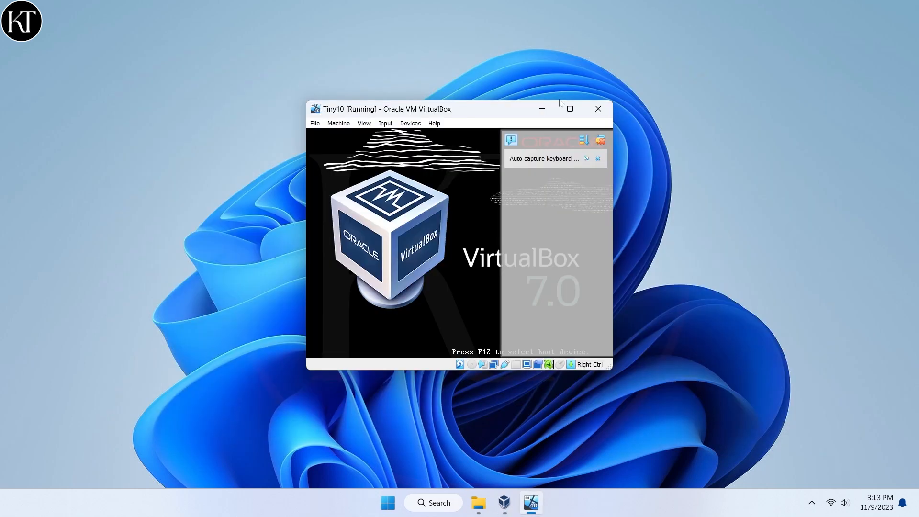
click(568, 108)
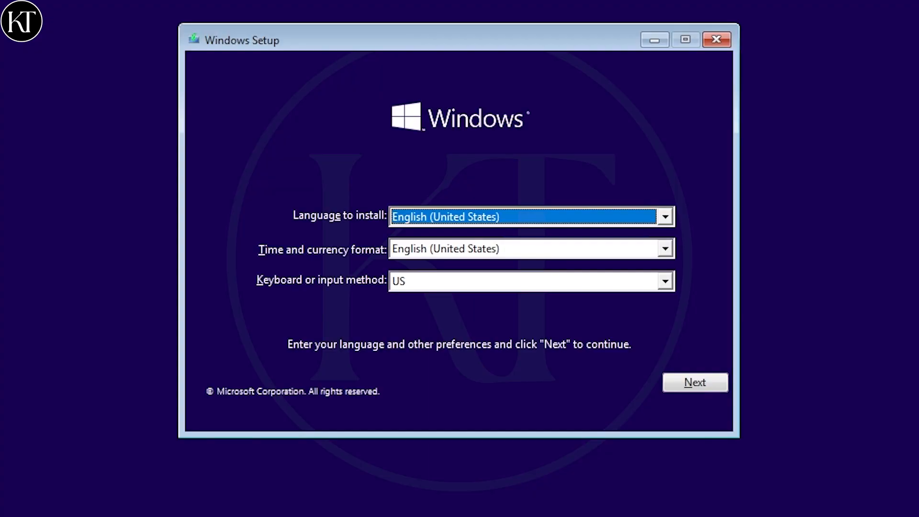
Step: Keep English (United States) and install Tiny10 onto Drive 0's 50 GB unallocated space
click(695, 382)
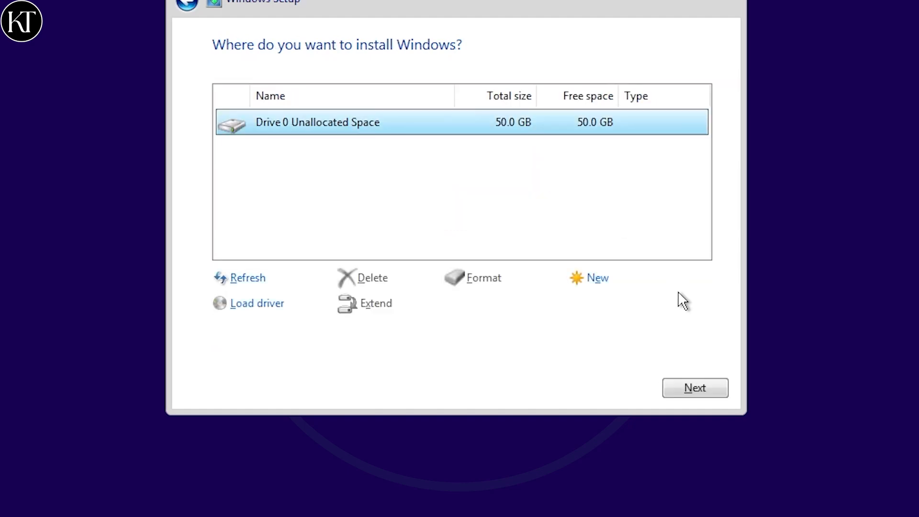
click(695, 388)
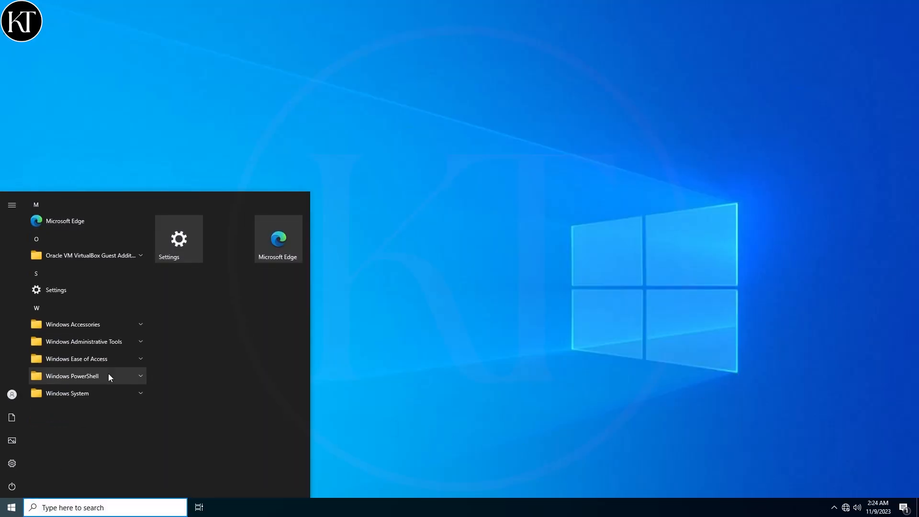
mouse_move(212, 331)
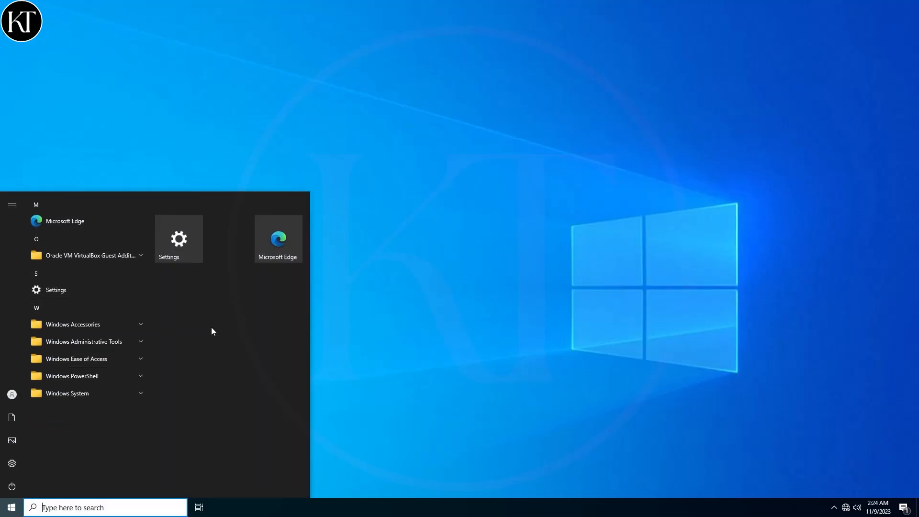
mouse_move(88, 375)
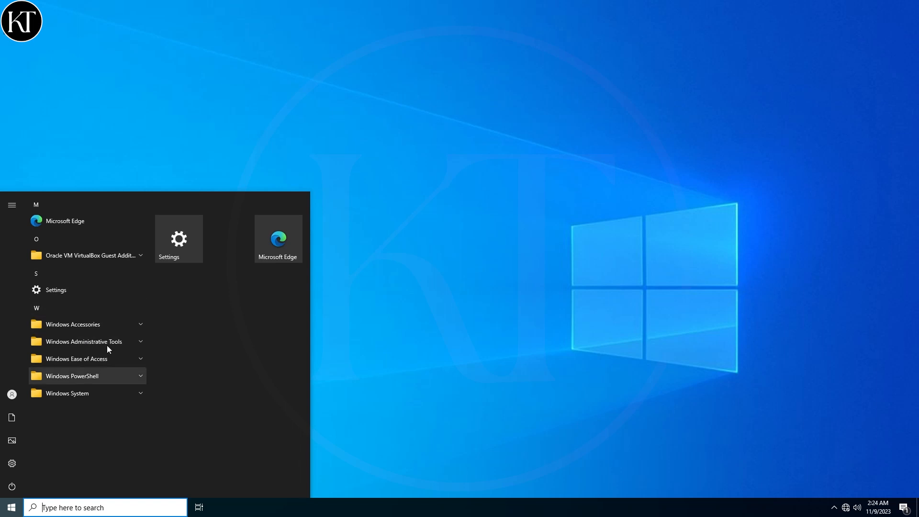
Step: Peek at Windows Accessories, then expand Windows System to list Command Prompt, Control Panel and more
click(74, 325)
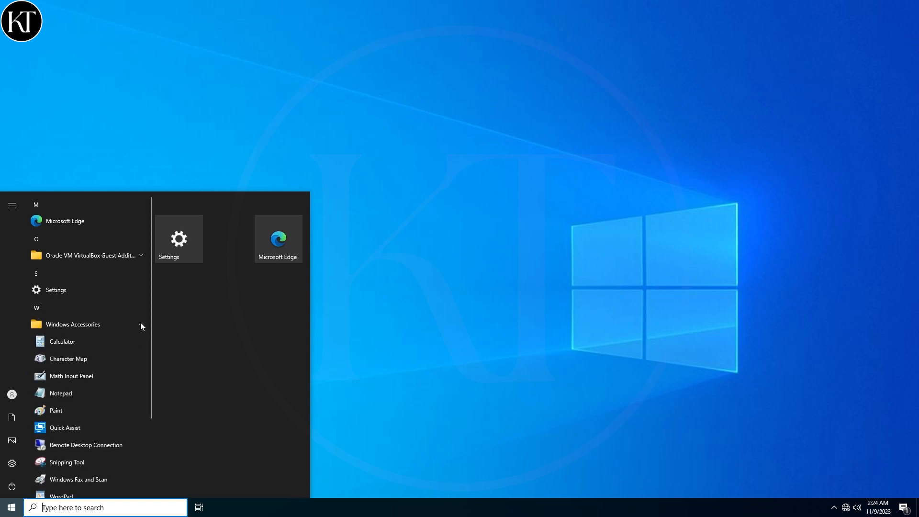
click(73, 324)
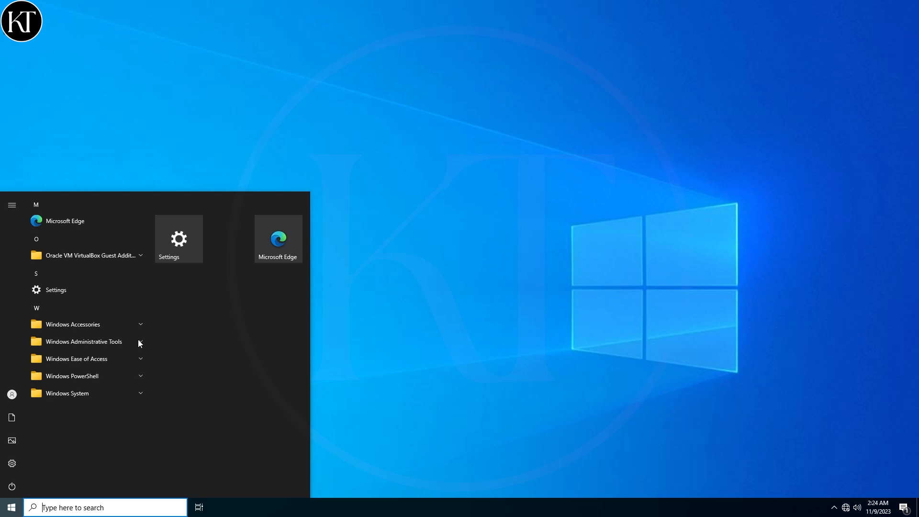
mouse_move(129, 390)
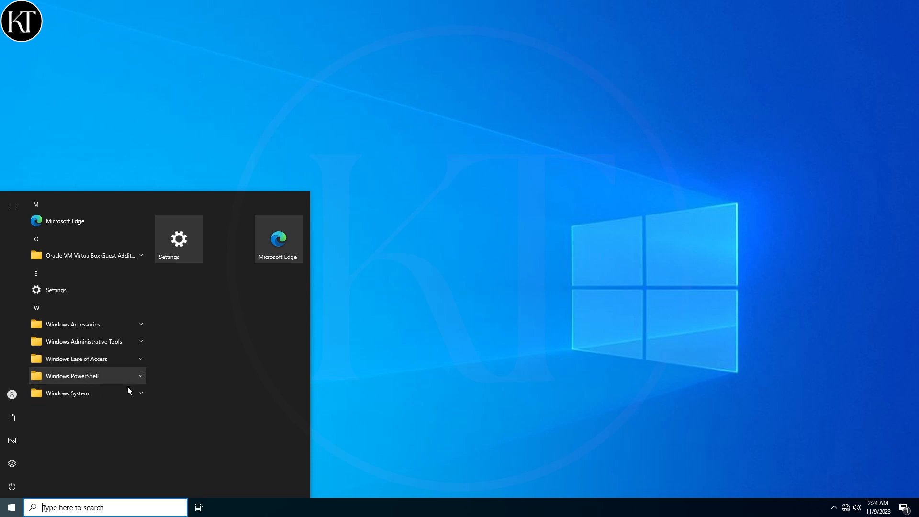
click(67, 393)
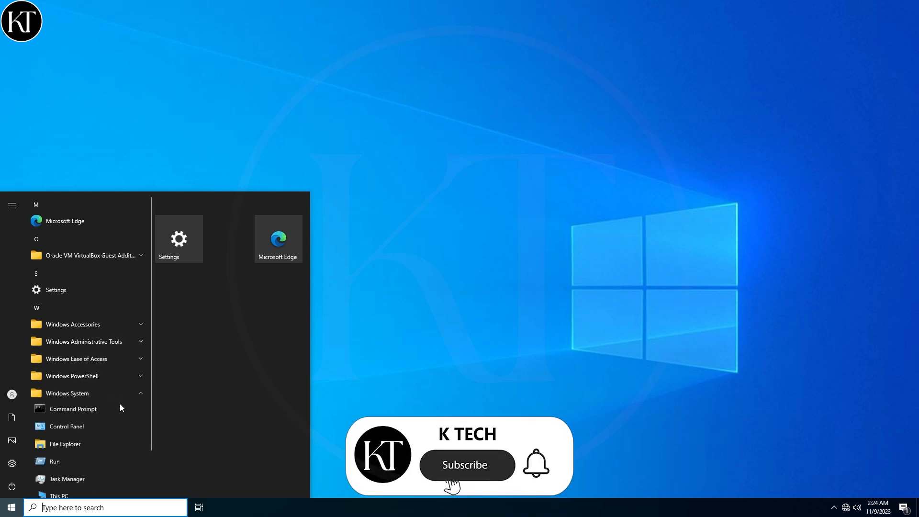